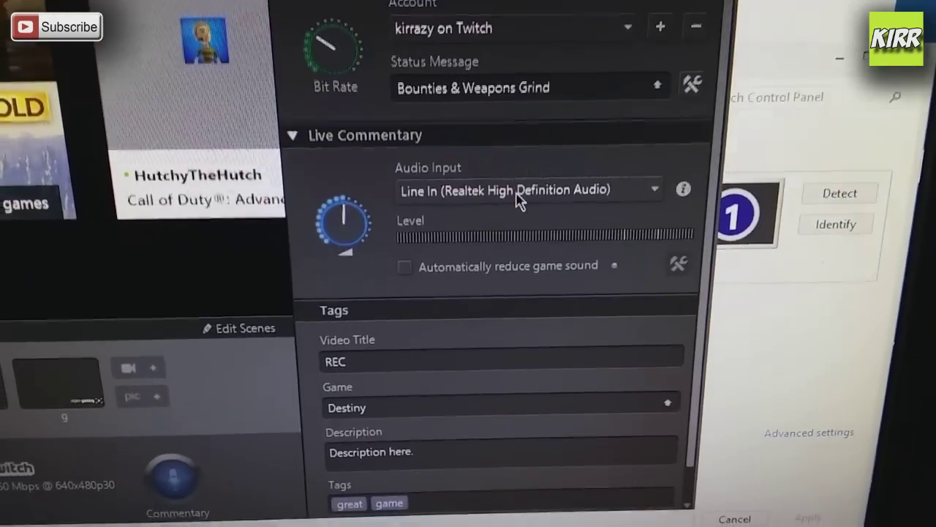
Keep Line In (Realtek High Definition Audio) as the Elgato live commentary input.
click(529, 190)
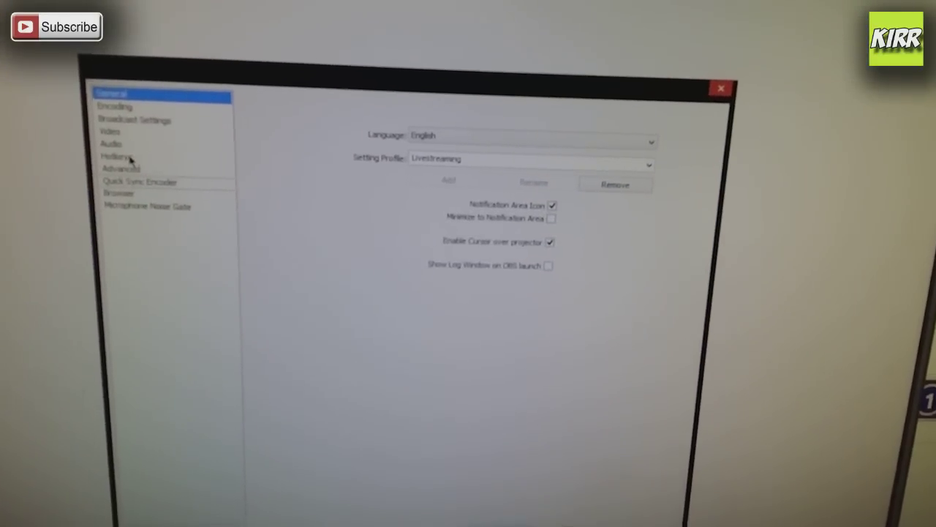
Leave OBS Settings and start adding a Video Capture Device source named 'Video Capture Device 2'.
click(112, 144)
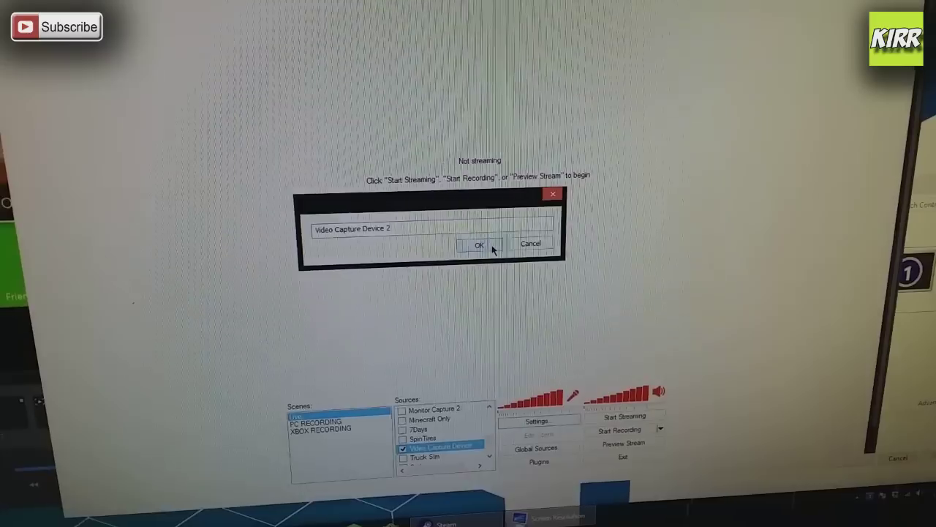
Confirm the source name and review its properties with Elgato Game Capture HD as device, then cancel.
click(477, 243)
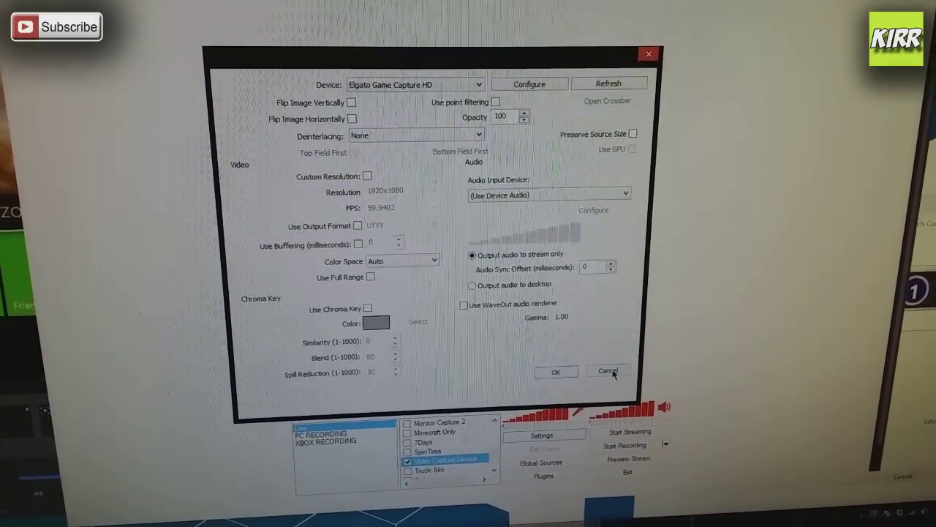
click(608, 372)
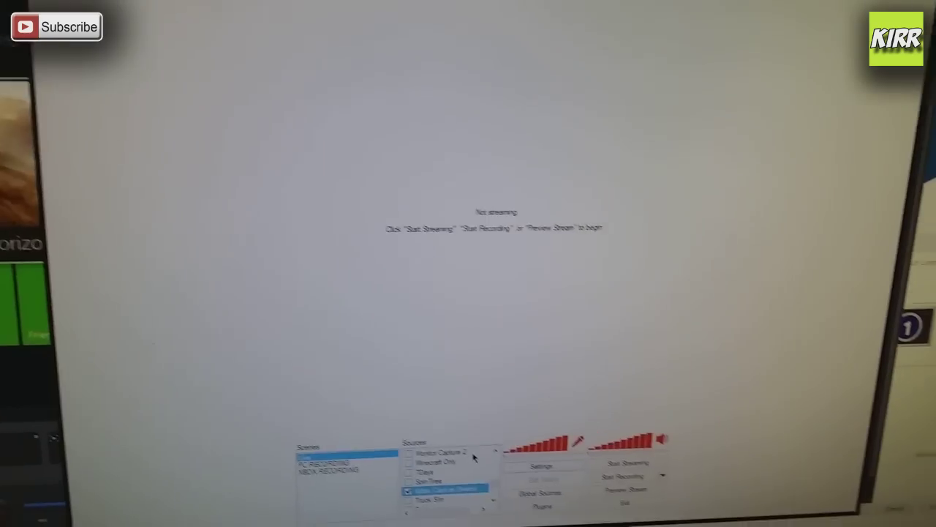